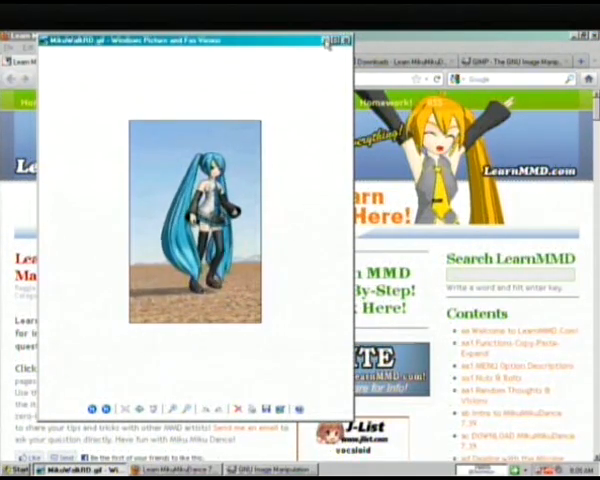
Step: Close the walking-Miku GIF preview window and switch to the GIMP page in Firefox
click(348, 41)
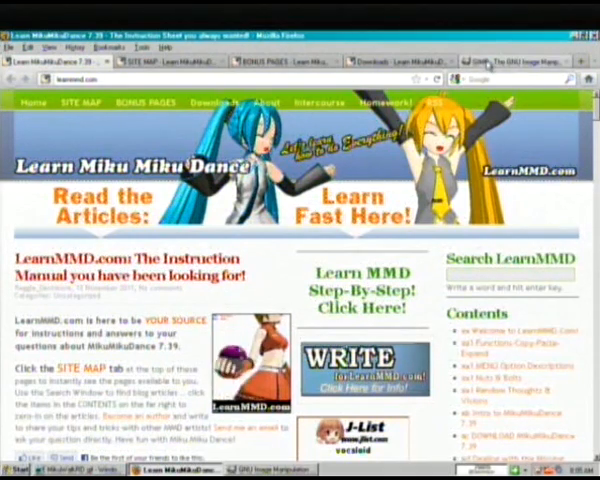
click(510, 61)
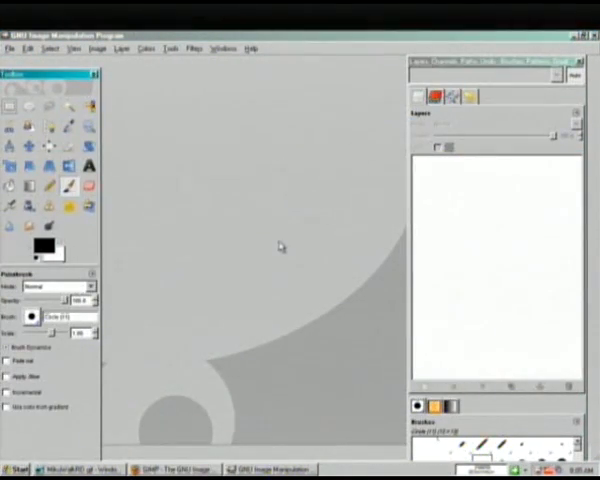
mouse_move(258, 100)
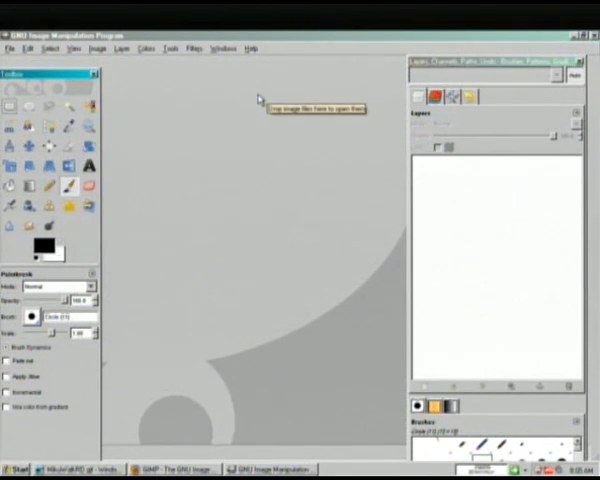
mouse_move(11, 51)
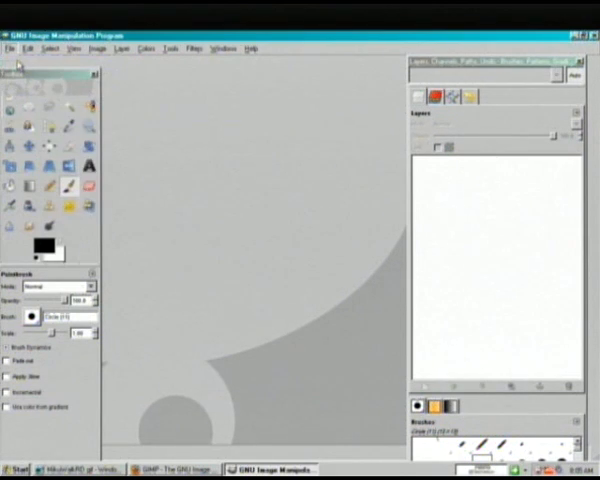
Step: Create a new GIMP image from the 1024x768 template preset
click(10, 47)
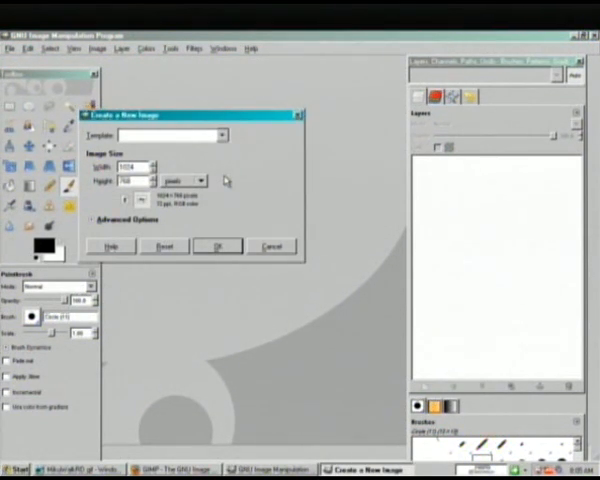
mouse_move(262, 183)
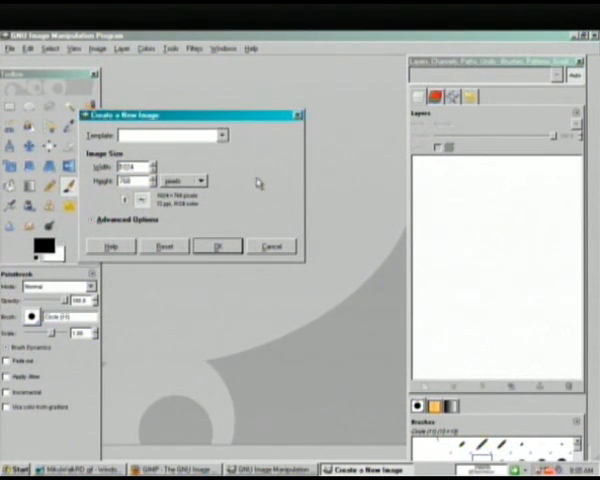
mouse_move(243, 177)
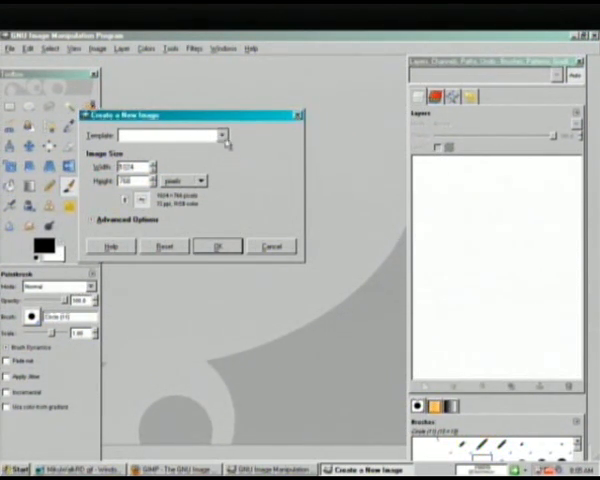
click(222, 134)
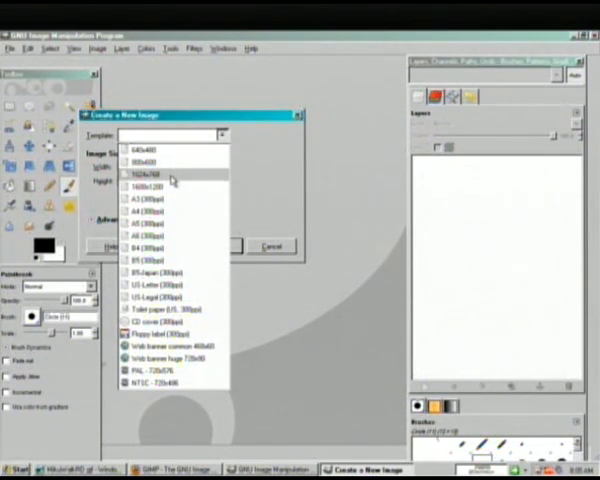
click(150, 172)
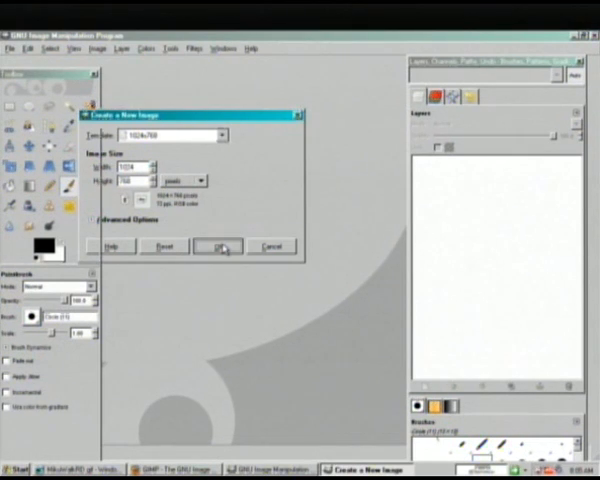
click(216, 246)
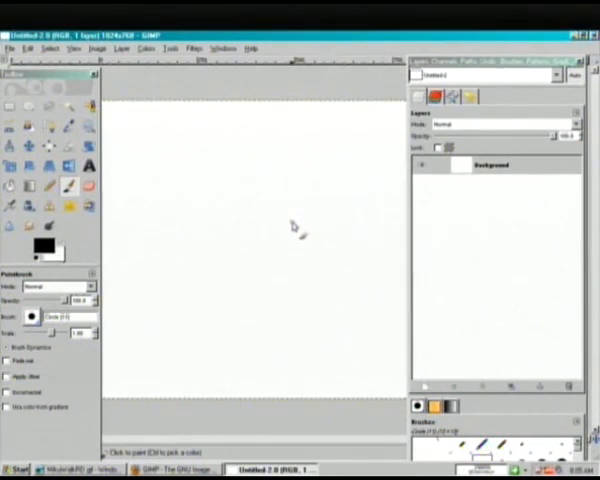
mouse_move(281, 229)
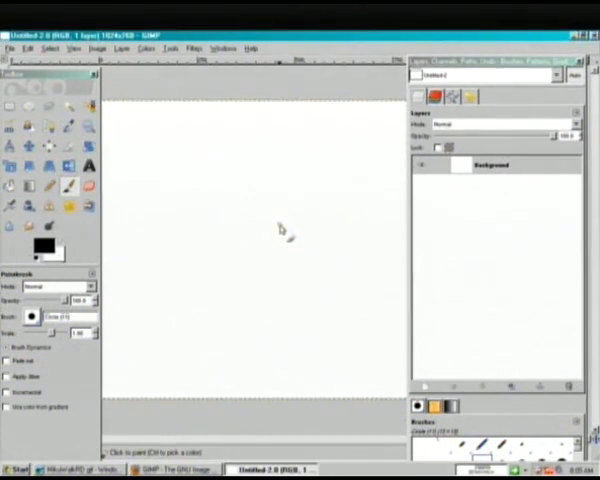
mouse_move(263, 298)
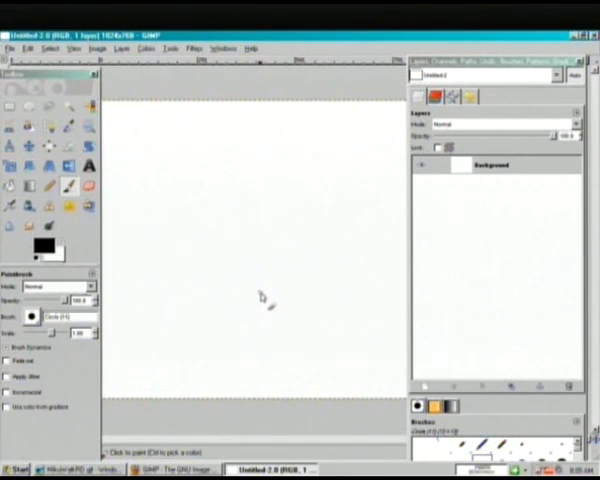
mouse_move(234, 297)
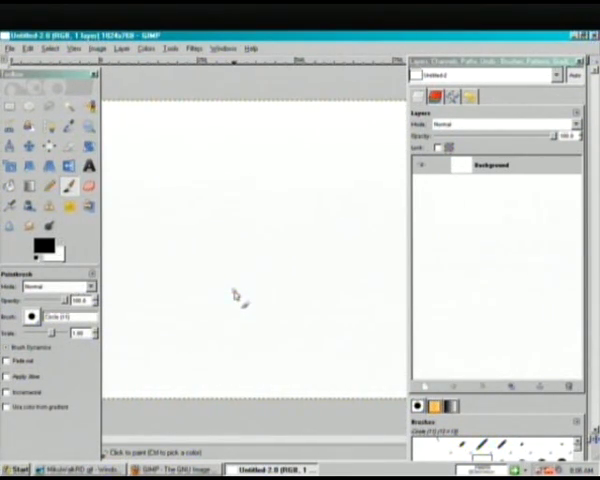
mouse_move(253, 338)
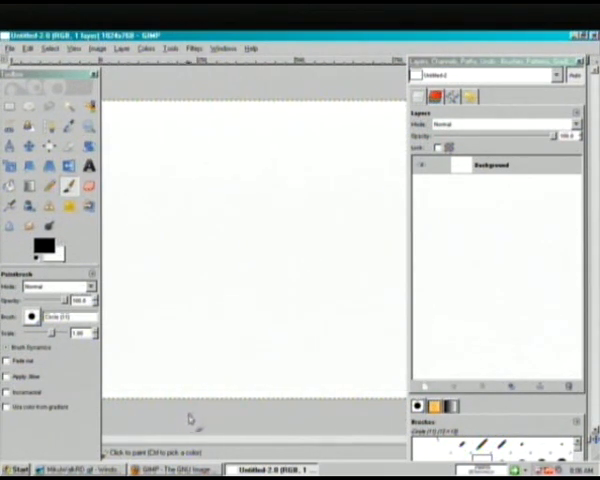
mouse_move(218, 368)
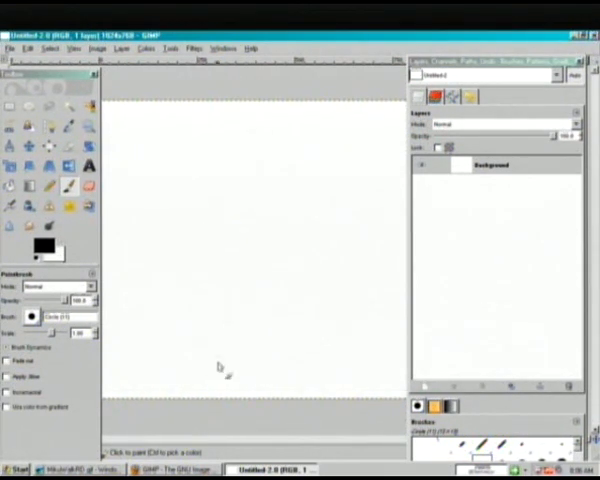
click(14, 465)
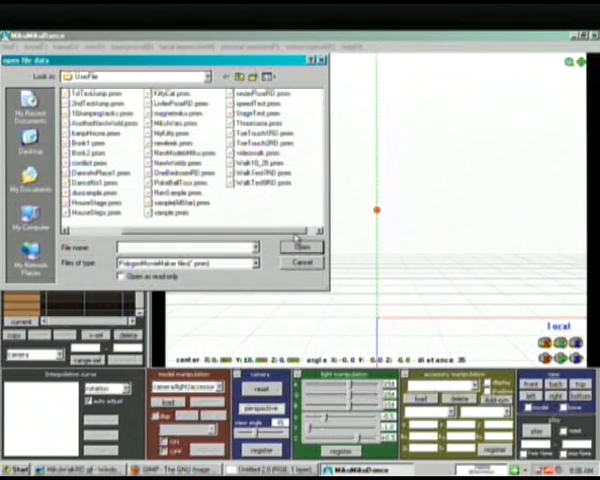
Step: Open the walk test .pmm project file from the UserFile folder
click(302, 261)
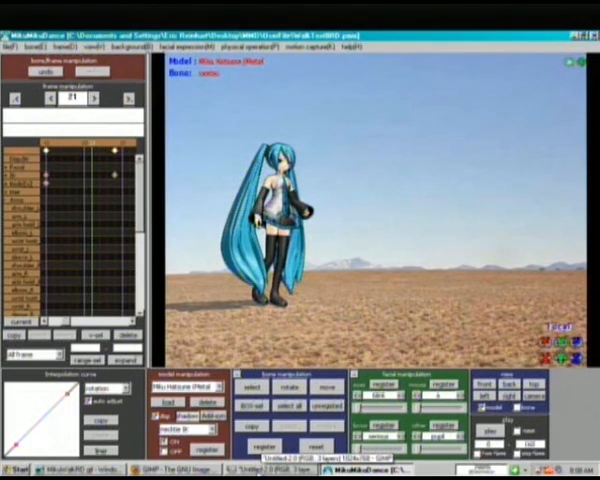
Step: Step the walk animation to the next frame to show another stride pose
click(170, 468)
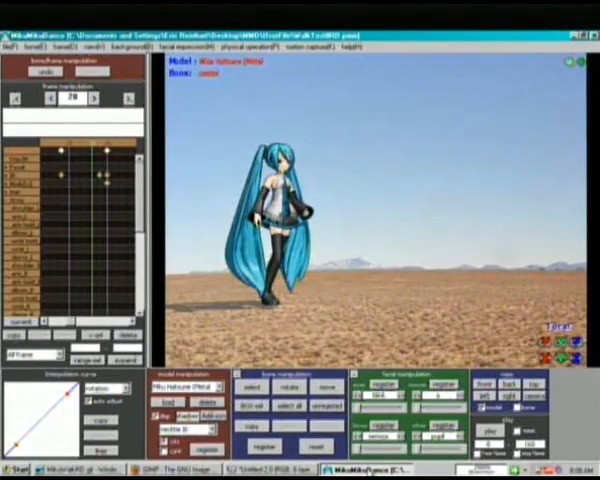
click(190, 464)
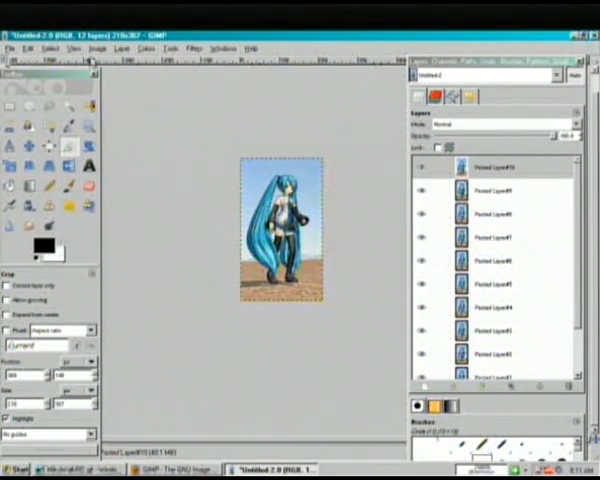
Step: Scale the twelve-layer Miku walk image up to about 225×383
click(94, 44)
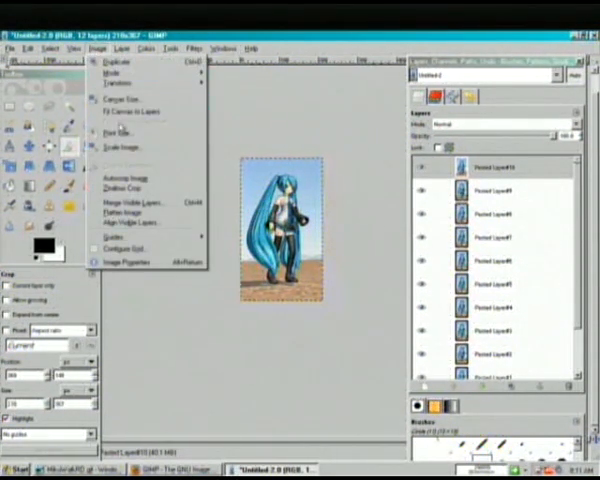
click(120, 146)
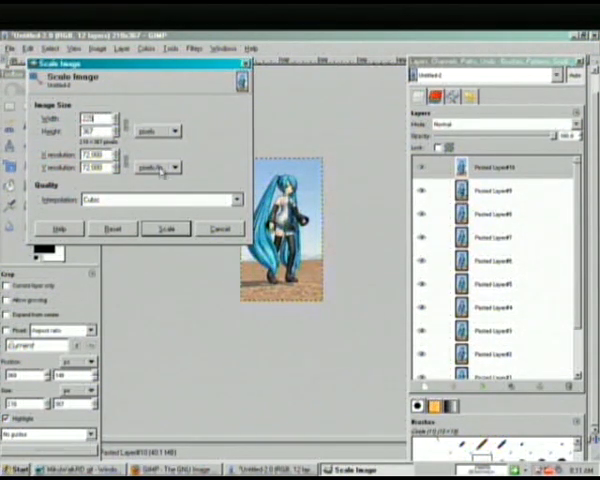
click(165, 229)
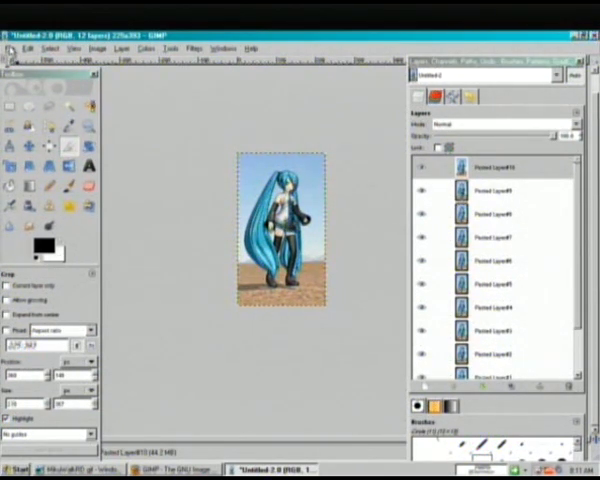
Step: Save the image as MikuWalkRD.gif on the Desktop, replacing the existing file
click(13, 48)
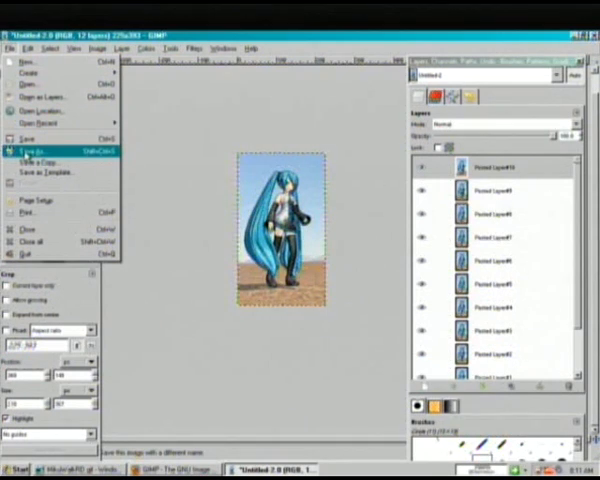
click(34, 149)
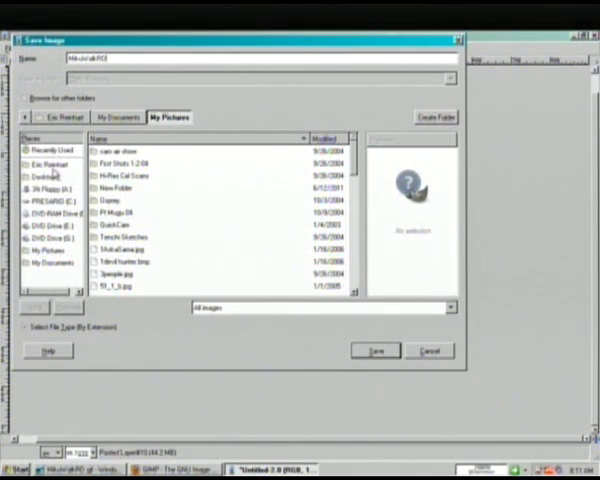
click(48, 172)
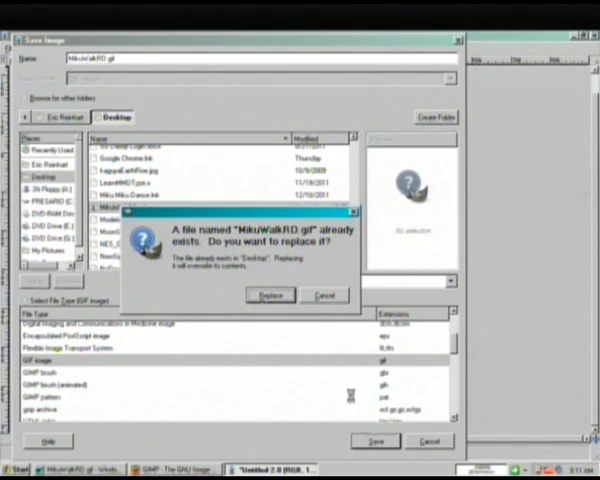
click(270, 295)
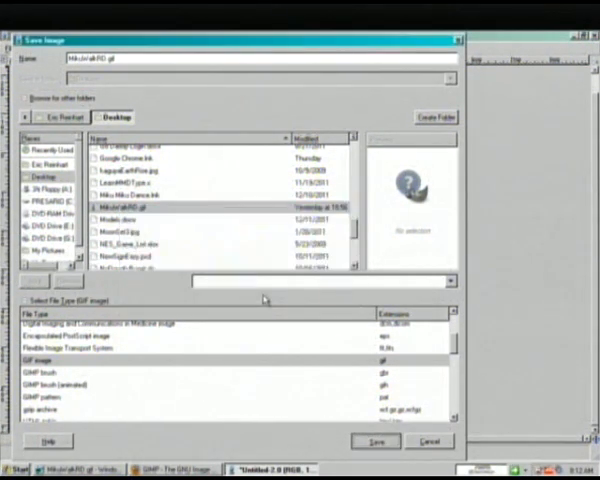
click(373, 442)
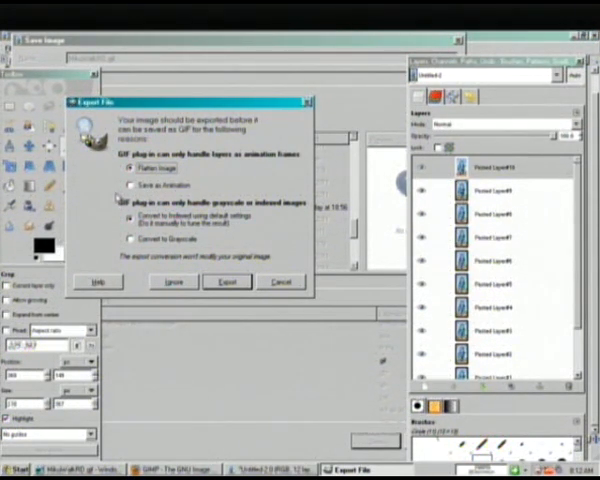
Step: Export the layers as an animation with 'Loop forever' enabled and save the GIF
click(131, 186)
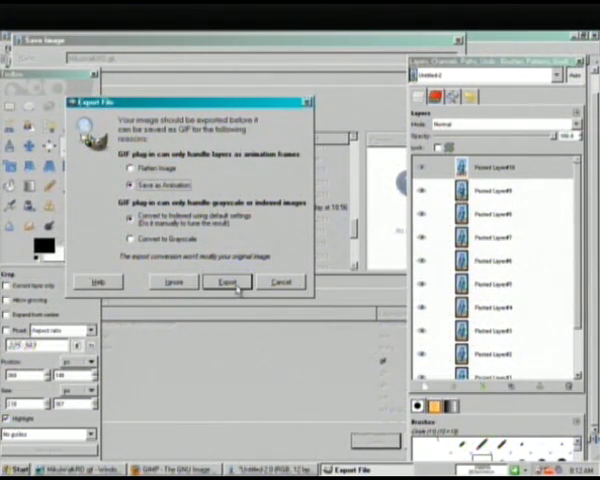
click(224, 281)
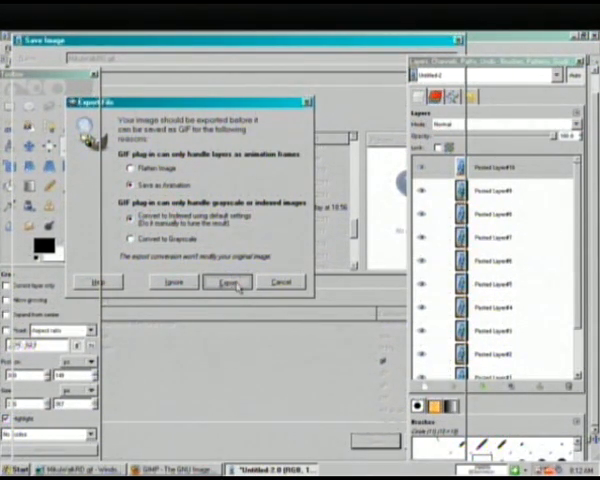
click(237, 281)
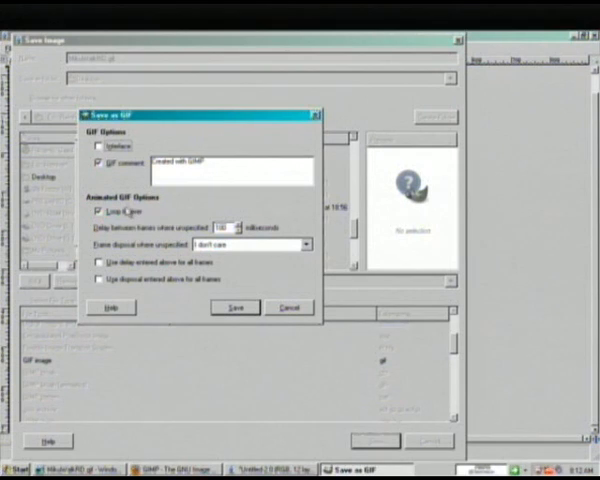
click(96, 214)
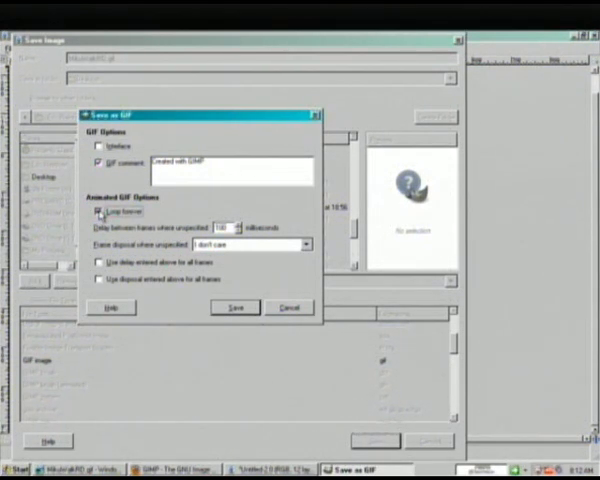
click(98, 211)
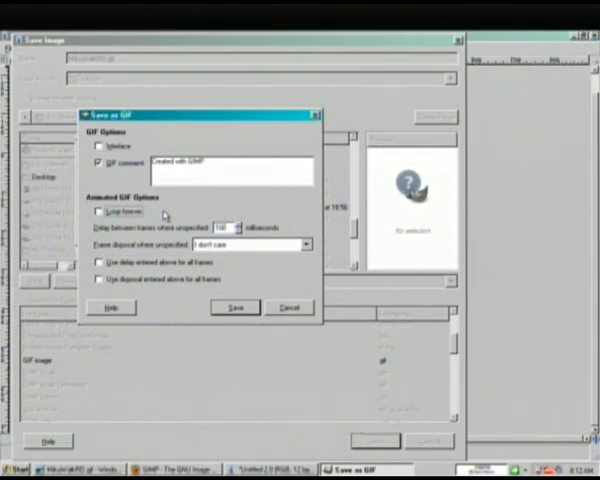
click(96, 211)
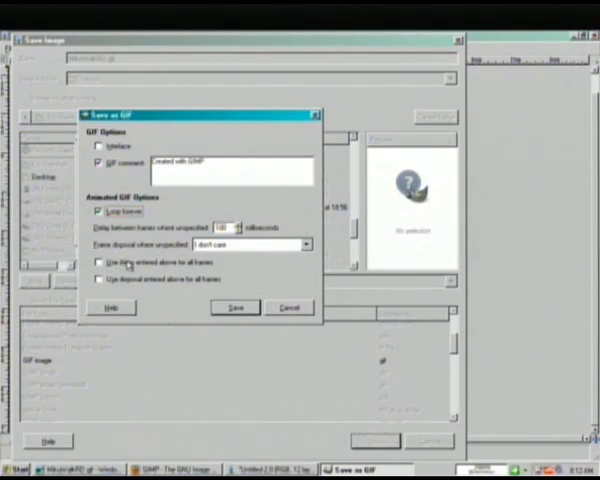
mouse_move(207, 264)
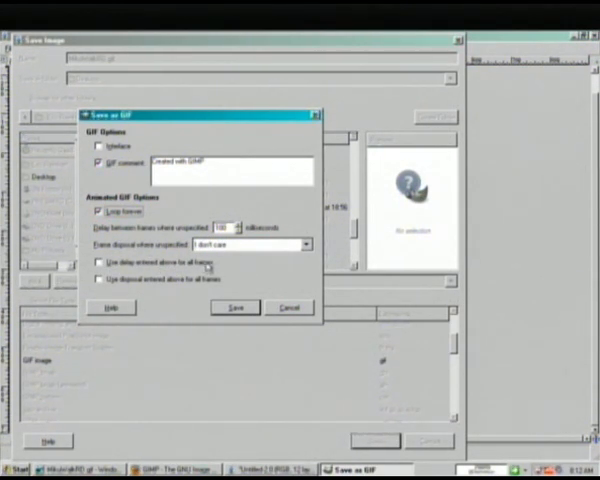
click(99, 263)
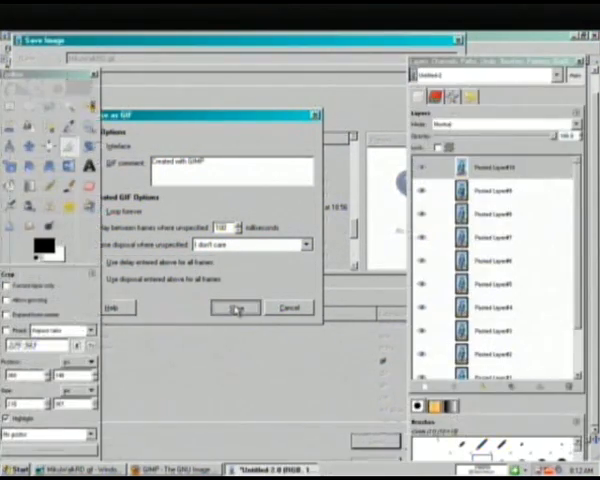
click(235, 307)
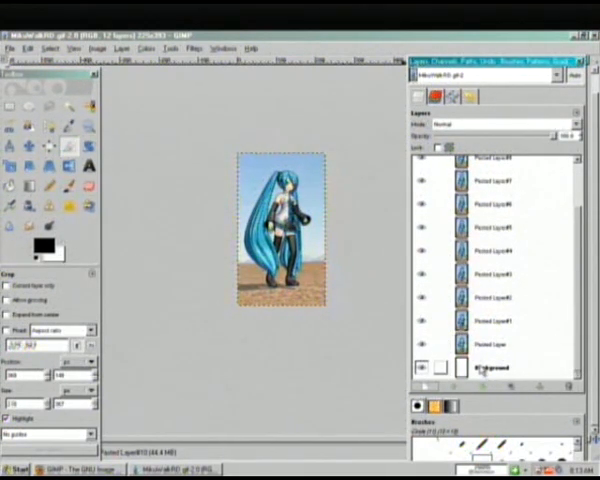
Step: Select and delete the blank Background layer at the bottom of the Layers stack
click(490, 373)
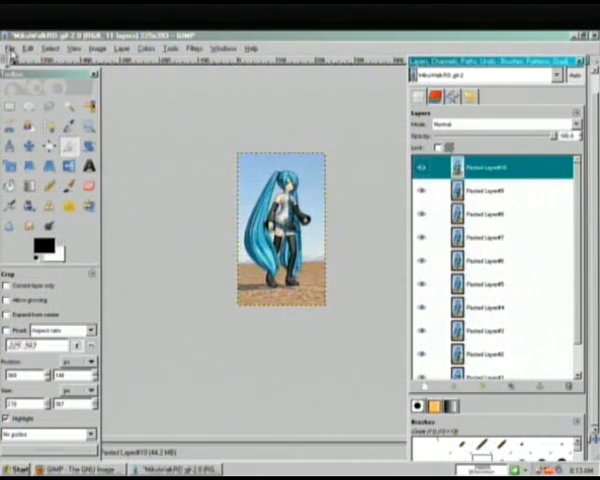
click(15, 46)
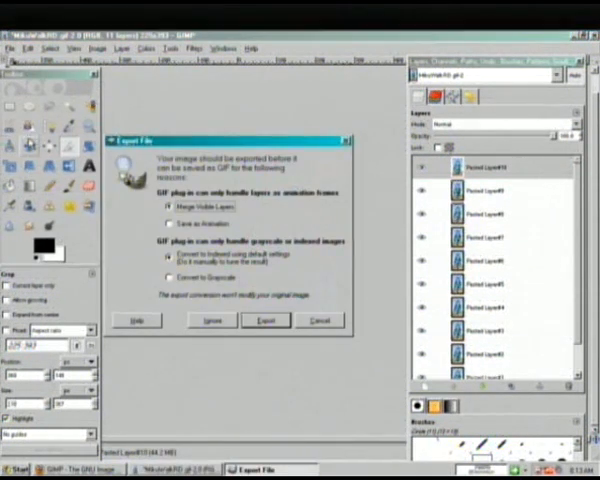
Step: Choose 'Save as Animation' in the Export File dialog and export the GIF
click(169, 223)
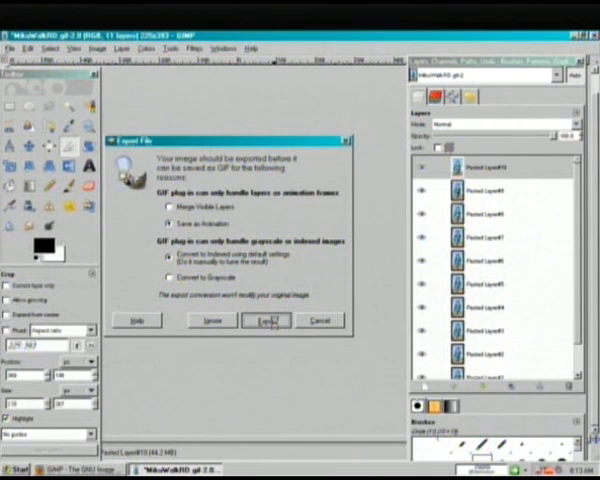
click(267, 320)
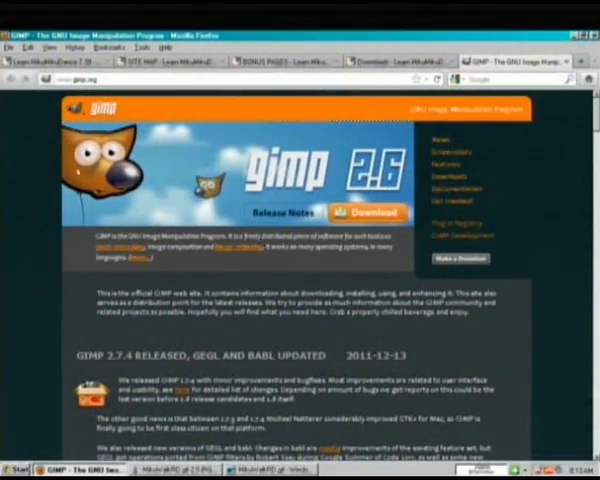
Step: Scroll through the LearnMMD home page, then go to the Bonus Pages tab
click(60, 60)
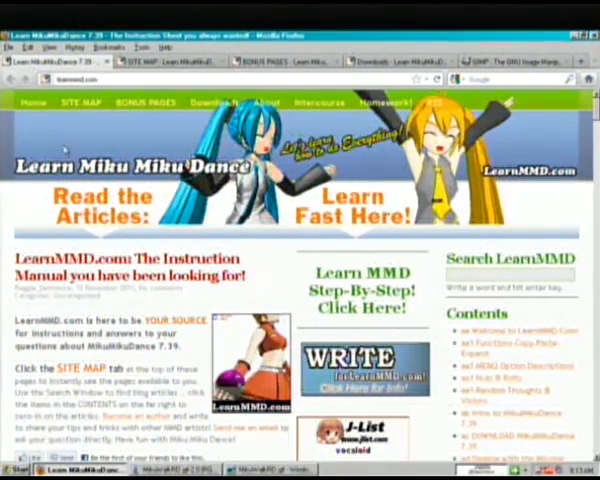
scroll(down, 3)
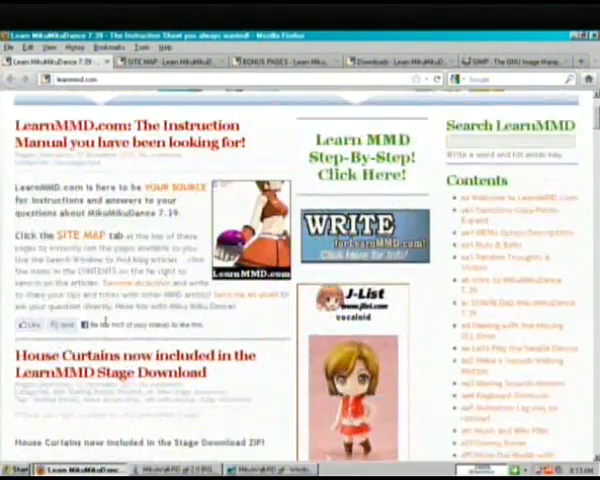
scroll(down, 3)
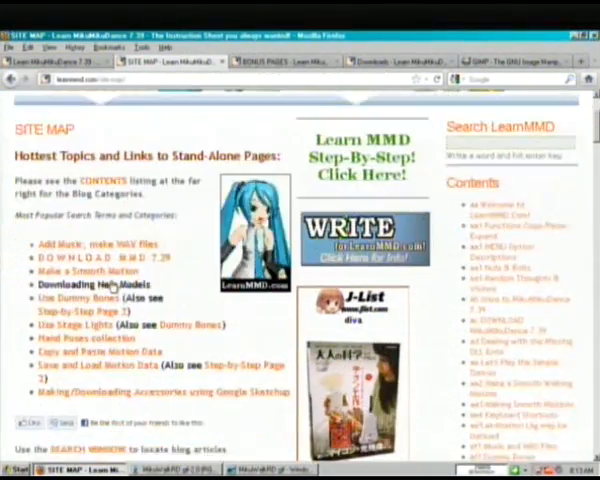
scroll(down, 3)
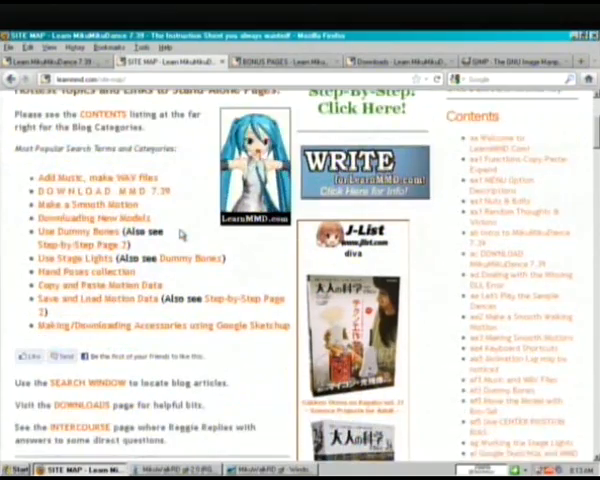
scroll(down, 3)
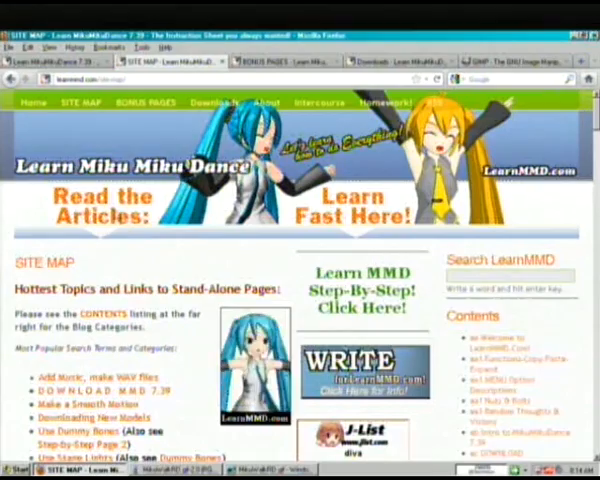
click(144, 103)
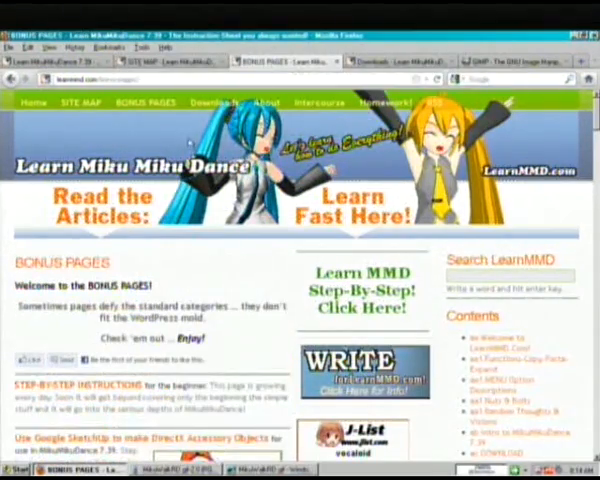
Step: Scroll down past the DirectX, Stage Accessory, walk and LeekSpin download sections
scroll(down, 3)
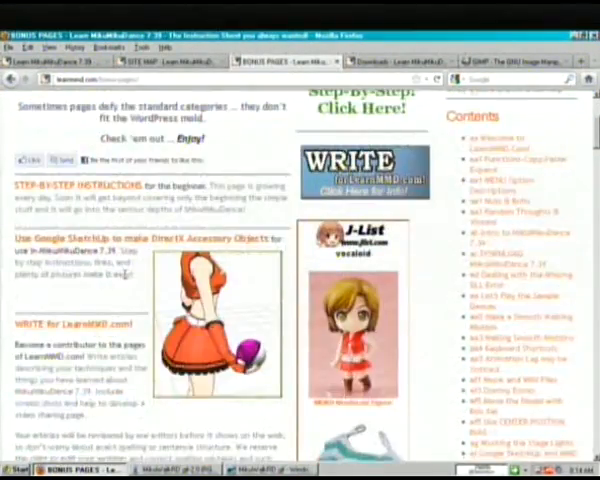
scroll(down, 3)
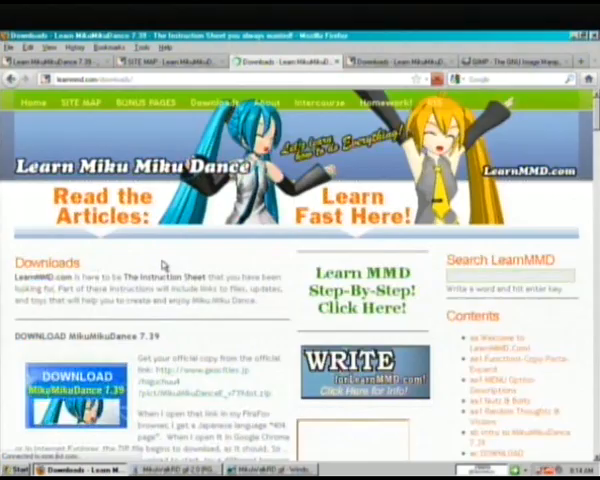
scroll(down, 3)
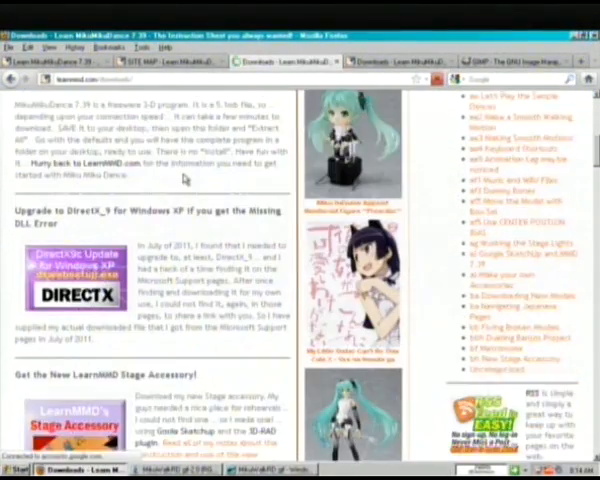
scroll(down, 3)
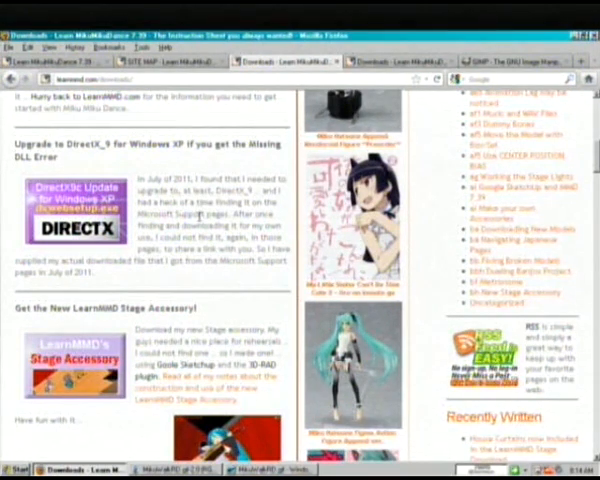
scroll(down, 3)
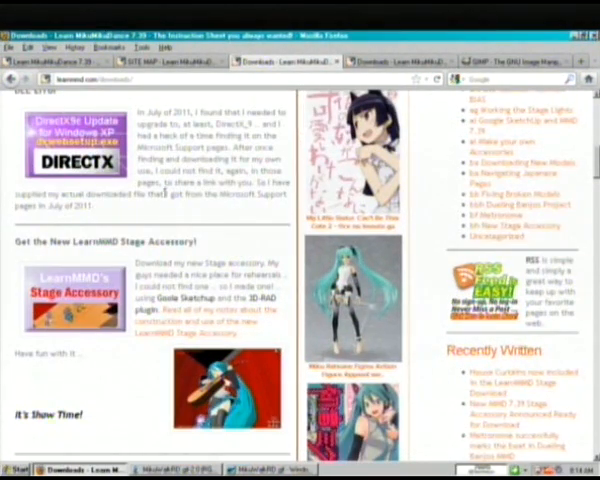
scroll(down, 3)
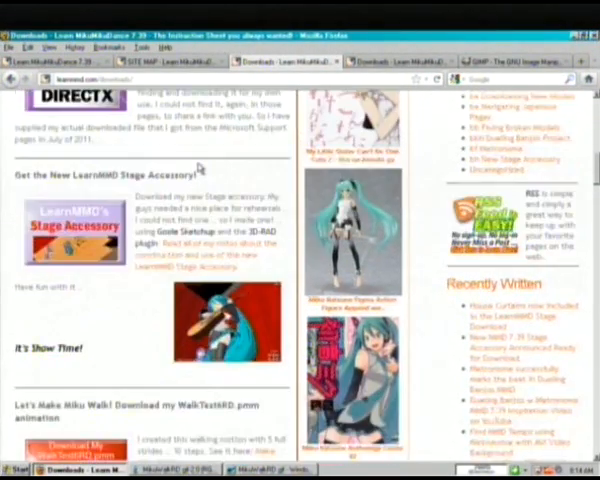
scroll(down, 3)
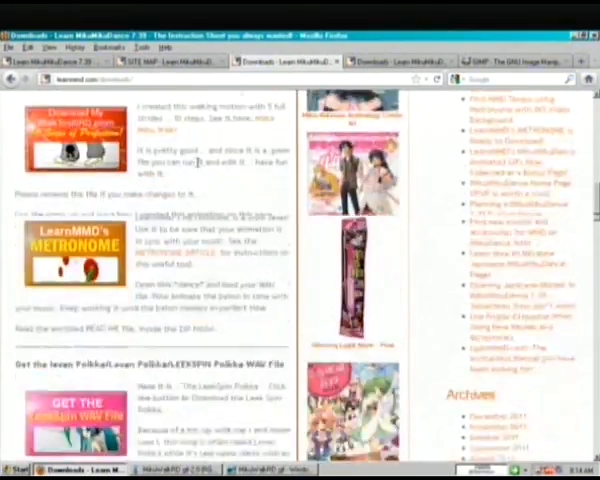
scroll(down, 3)
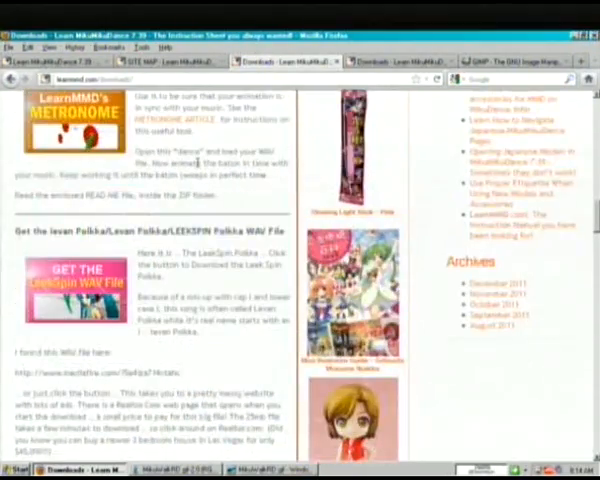